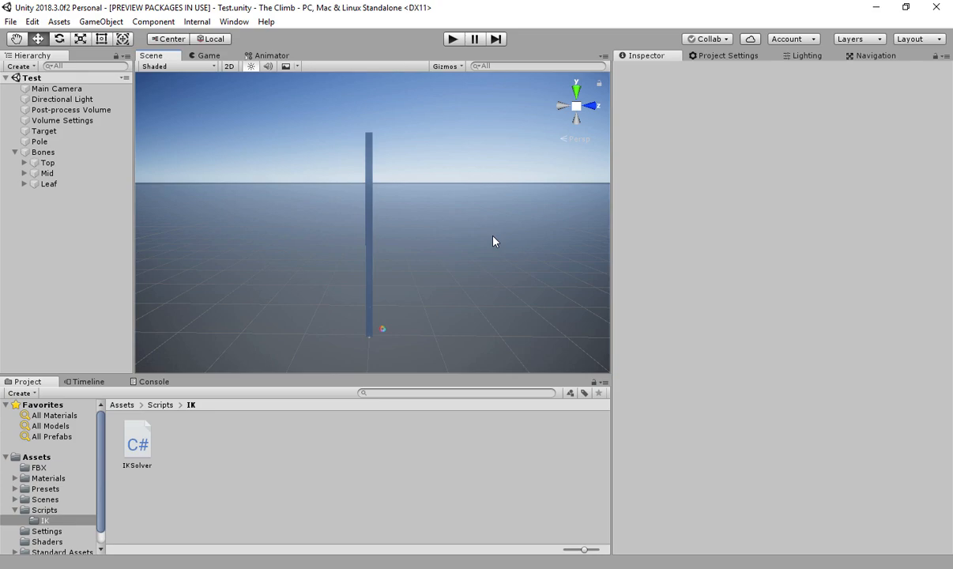
Inspect the Bones, Top and Leaf transforms, then select Target to add the IK Solver and edit its bone count.
left_click(43, 151)
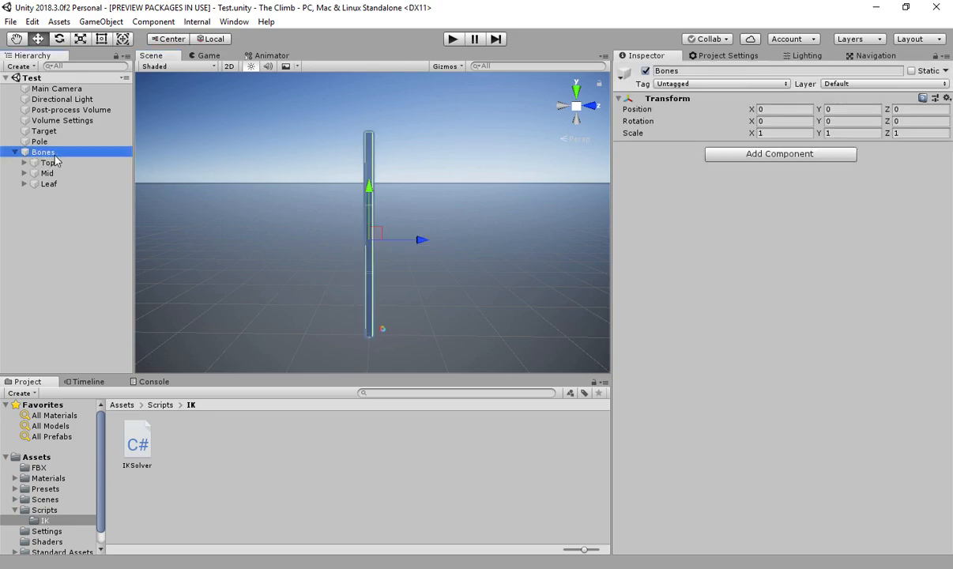
left_click(47, 161)
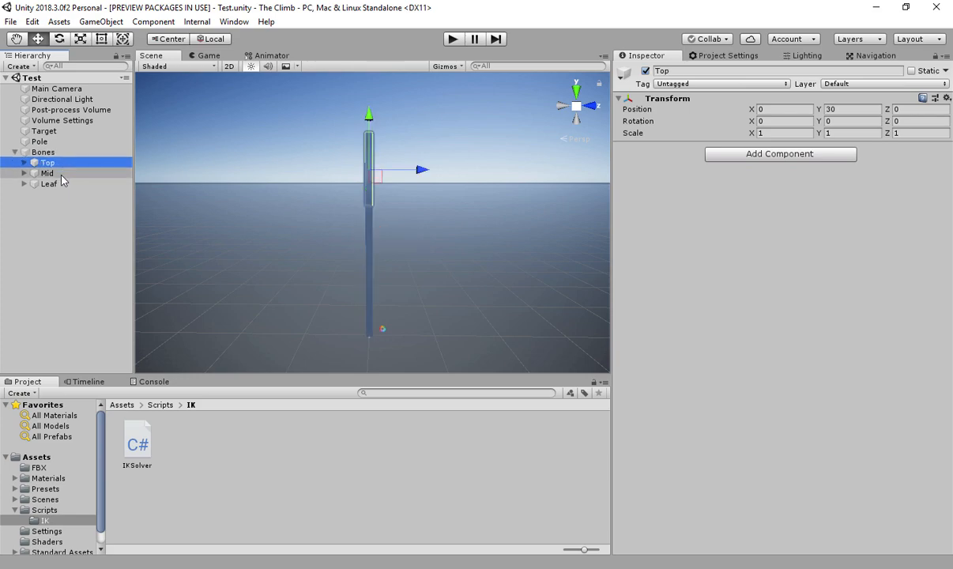
left_click(49, 184)
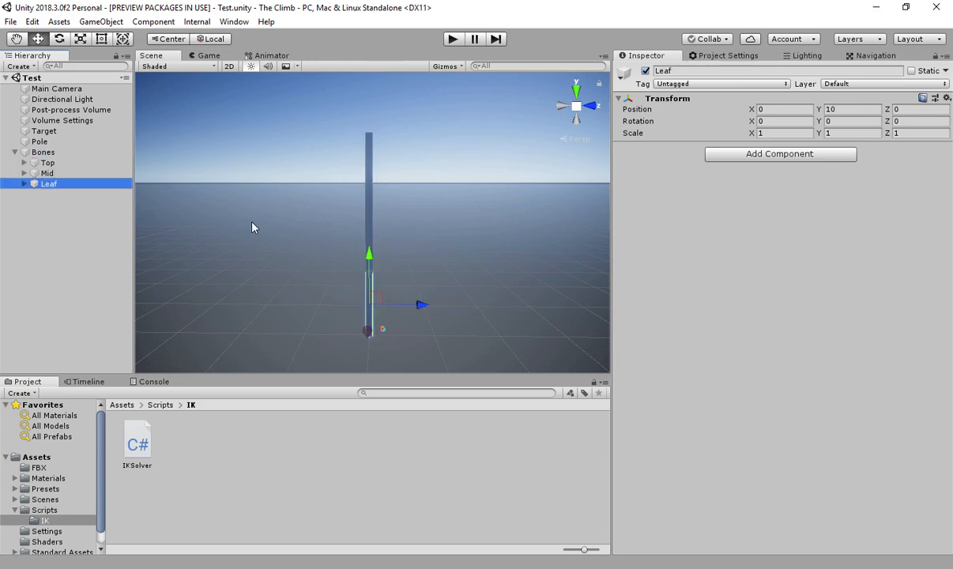
left_click(45, 130)
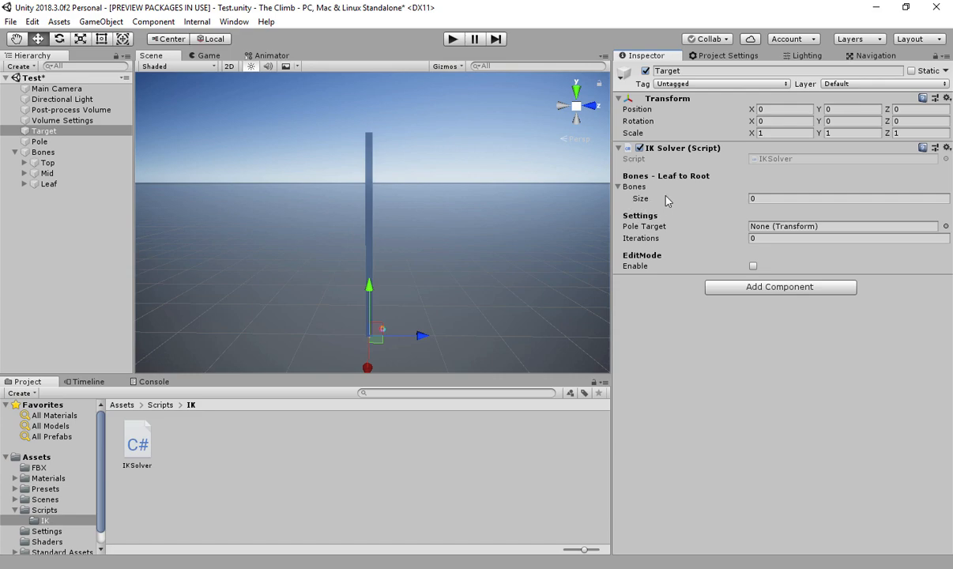
mouse_move(640, 199)
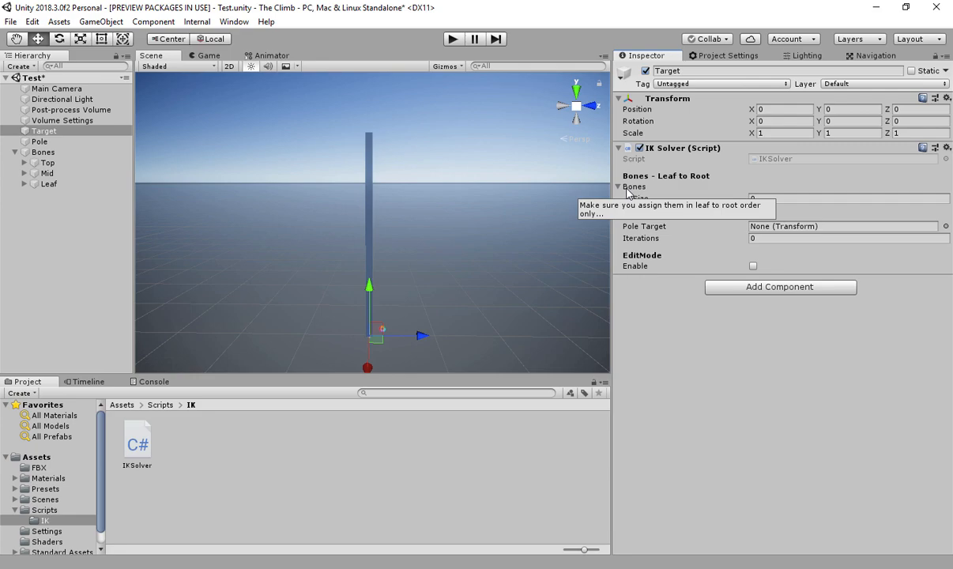
left_click(850, 199)
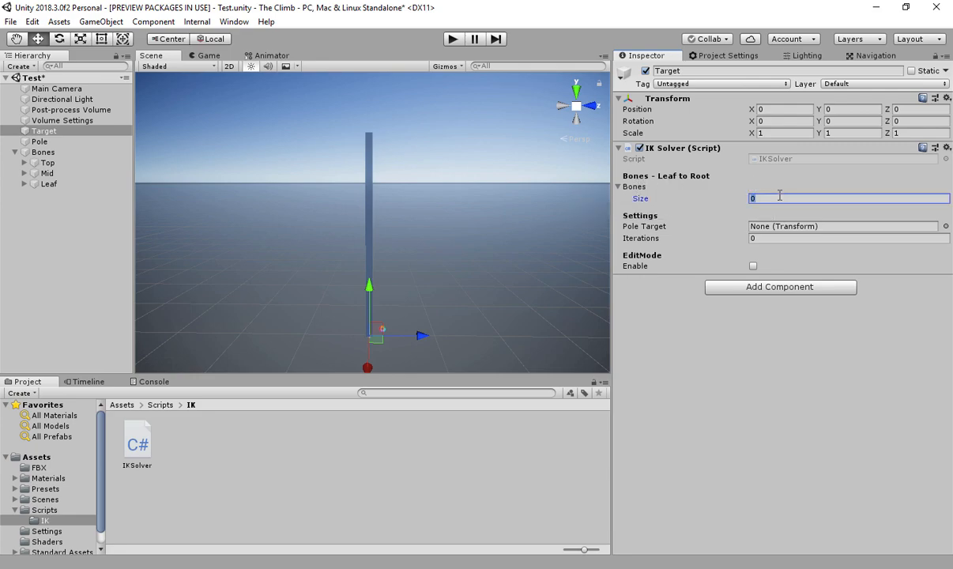
Set the bones Size to 3 and assign Leaf as the first bone slot.
type("3")
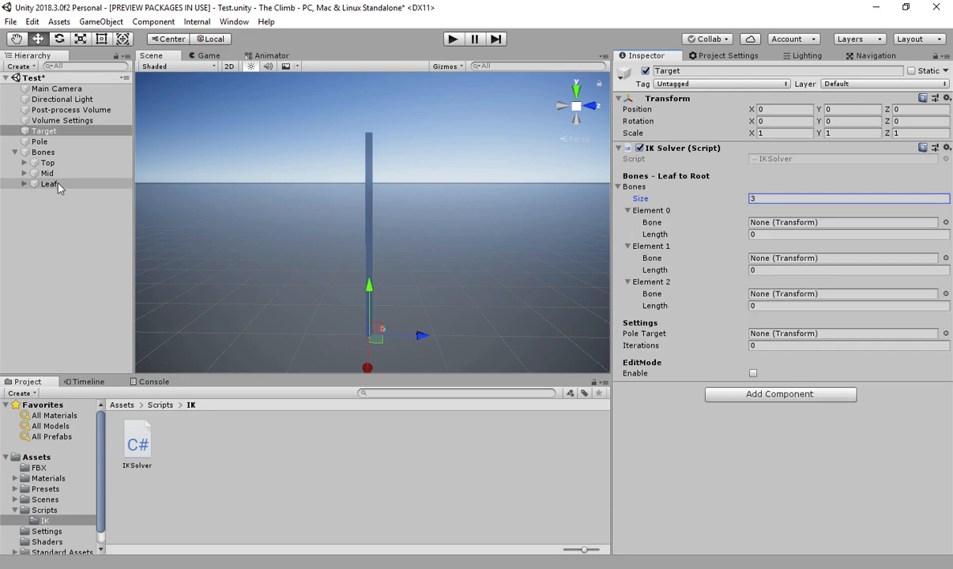
left_click_drag(49, 183, 845, 221)
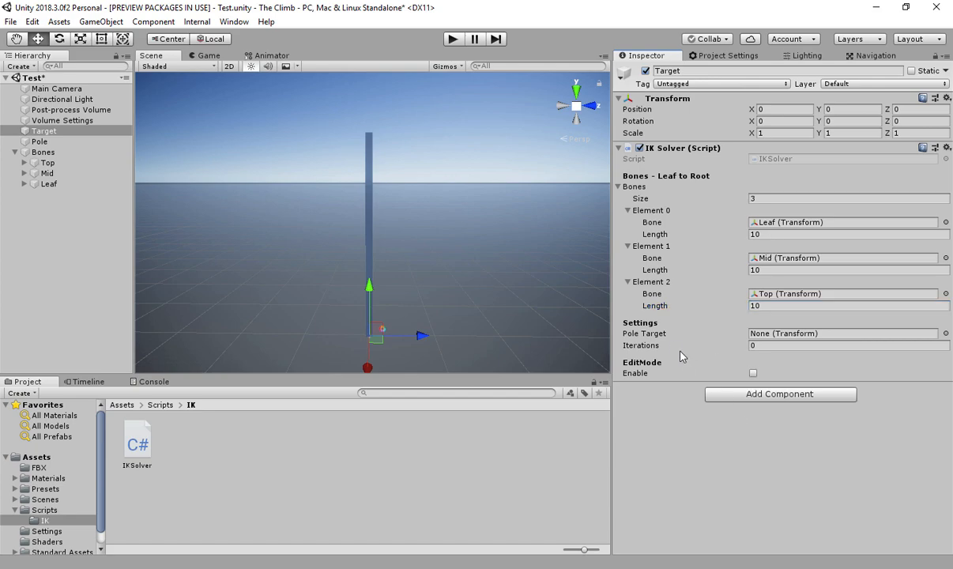
mouse_move(656, 332)
type("10")
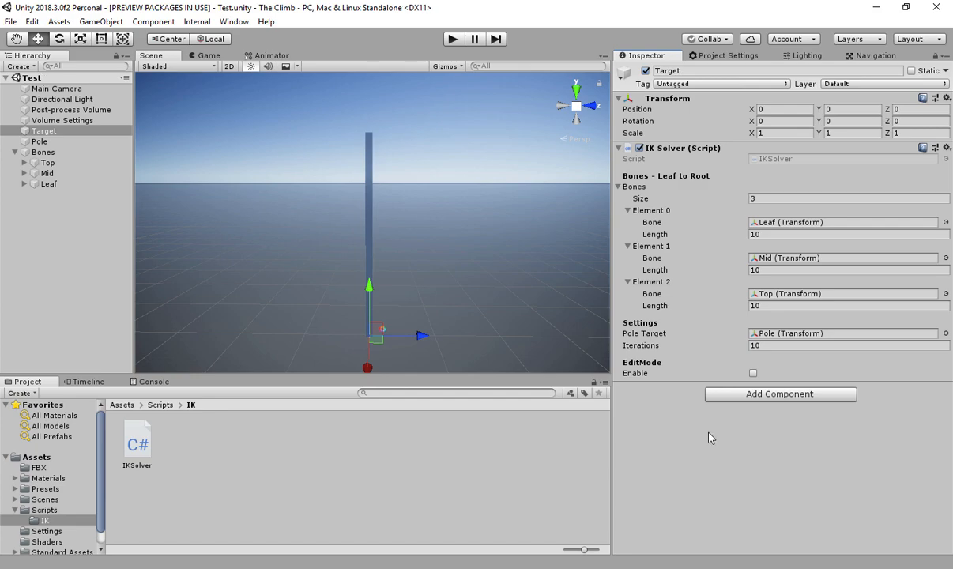
mouse_move(748, 366)
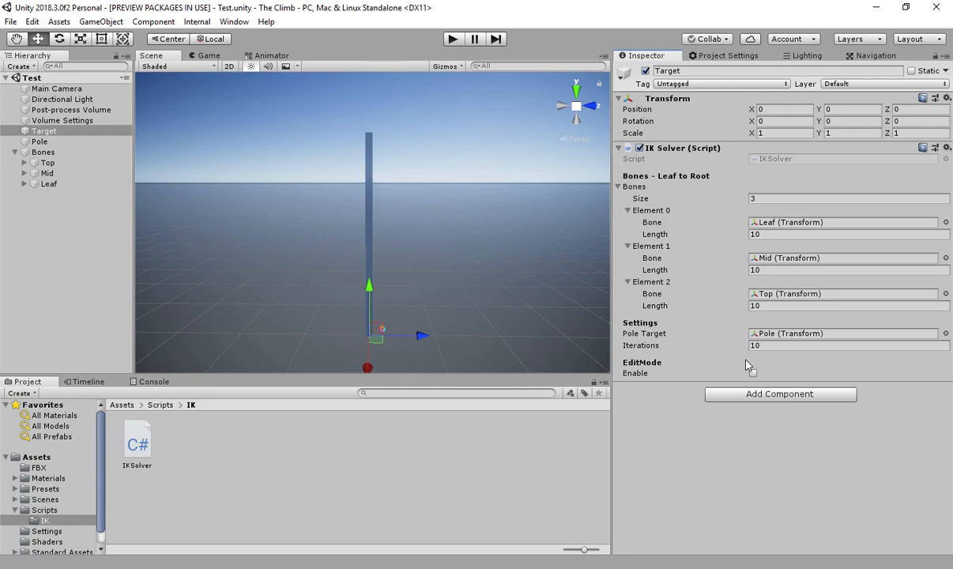
Tick EditMode Enable and drag Target around the Scene so the three-bone chain bends toward it.
left_click(752, 373)
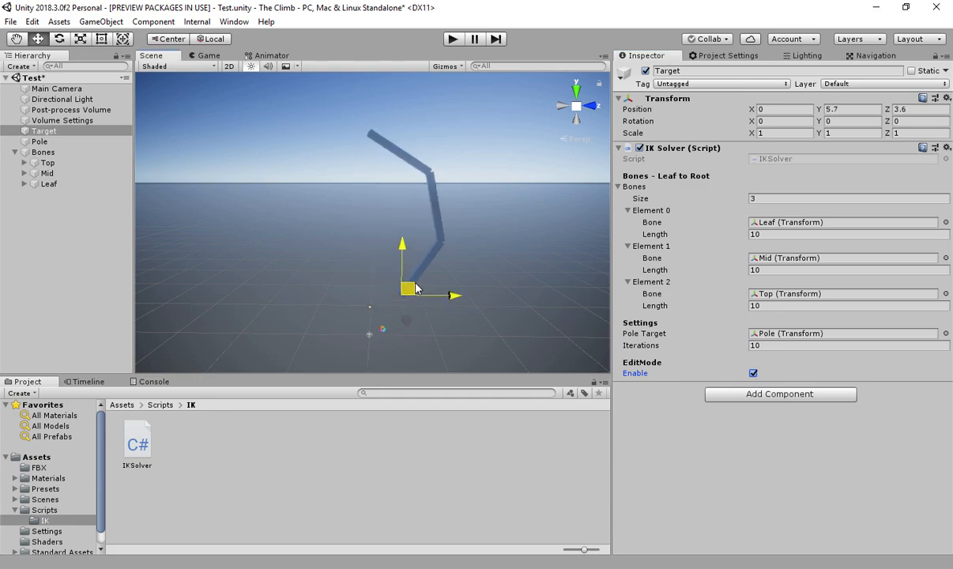
left_click_drag(407, 287, 450, 276)
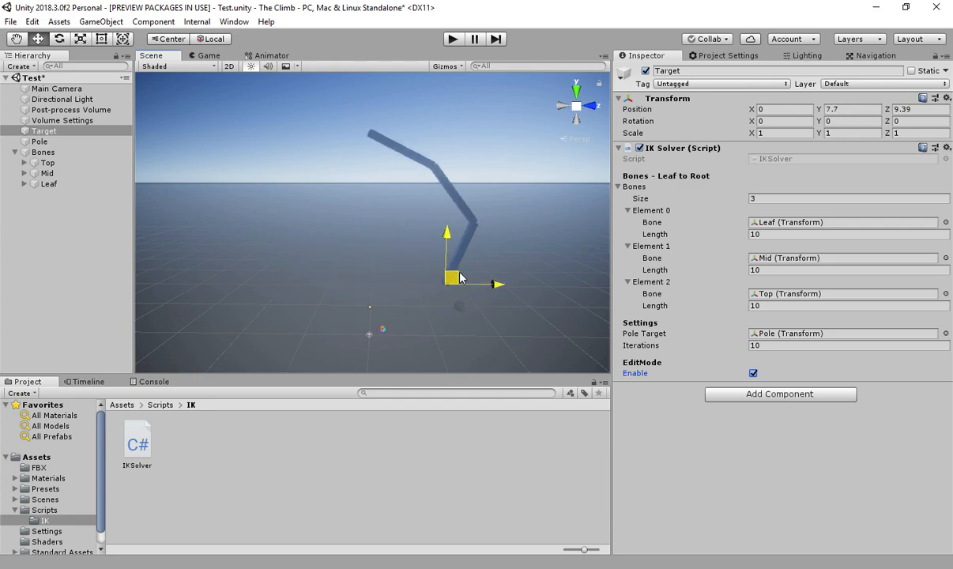
left_click_drag(462, 278, 339, 250)
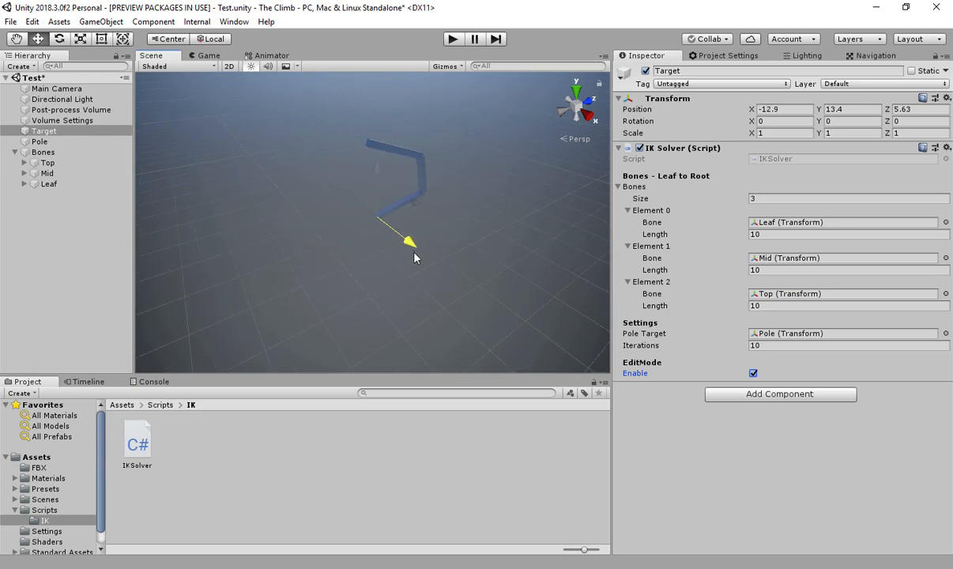
left_click_drag(409, 240, 362, 291)
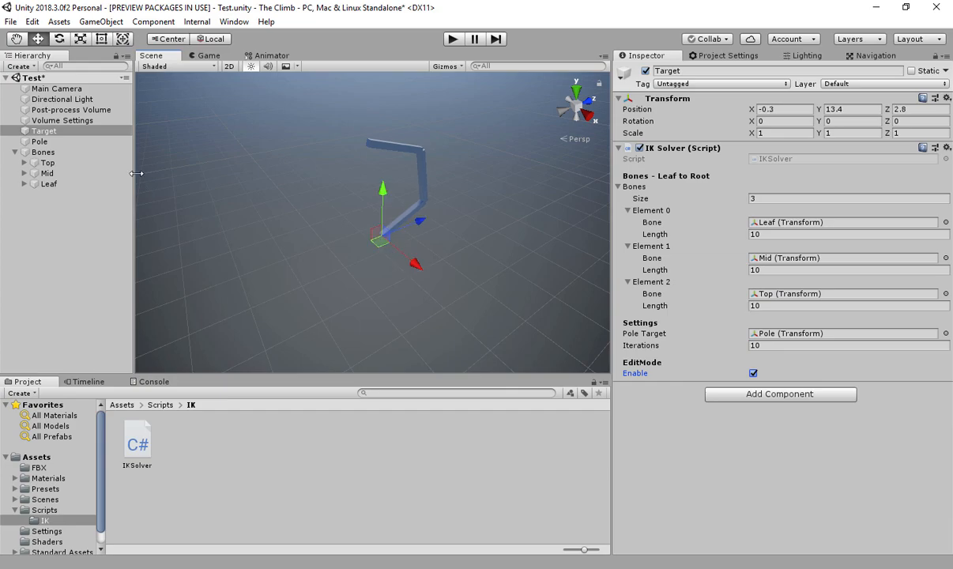
Alternate between Pole and Target, dragging them so the chain's bend swings a different direction.
left_click(40, 141)
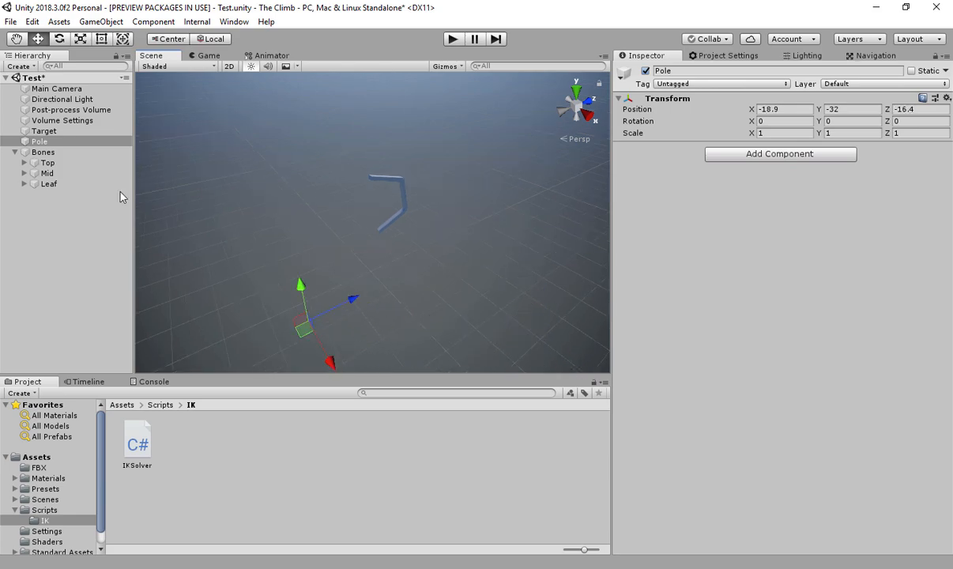
left_click(44, 130)
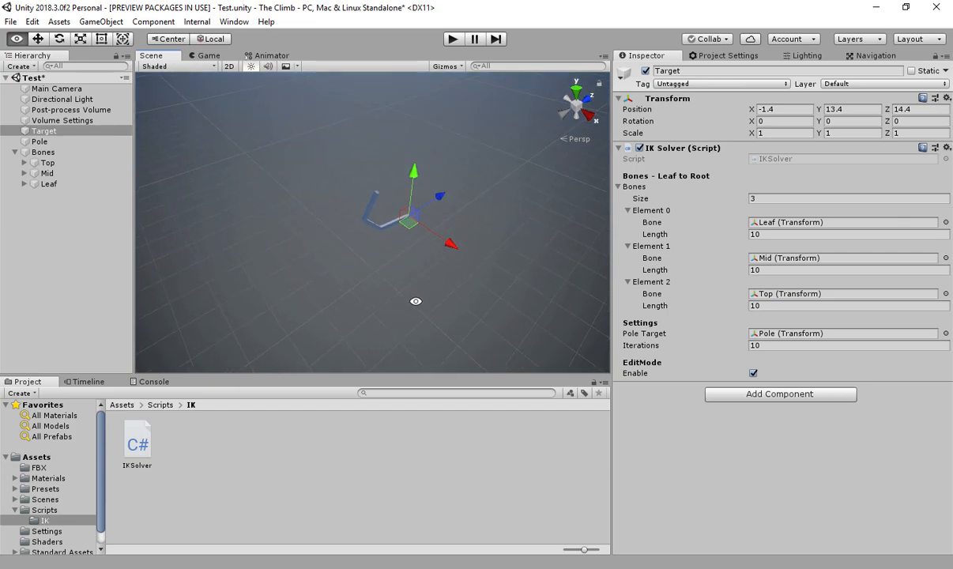
left_click(38, 140)
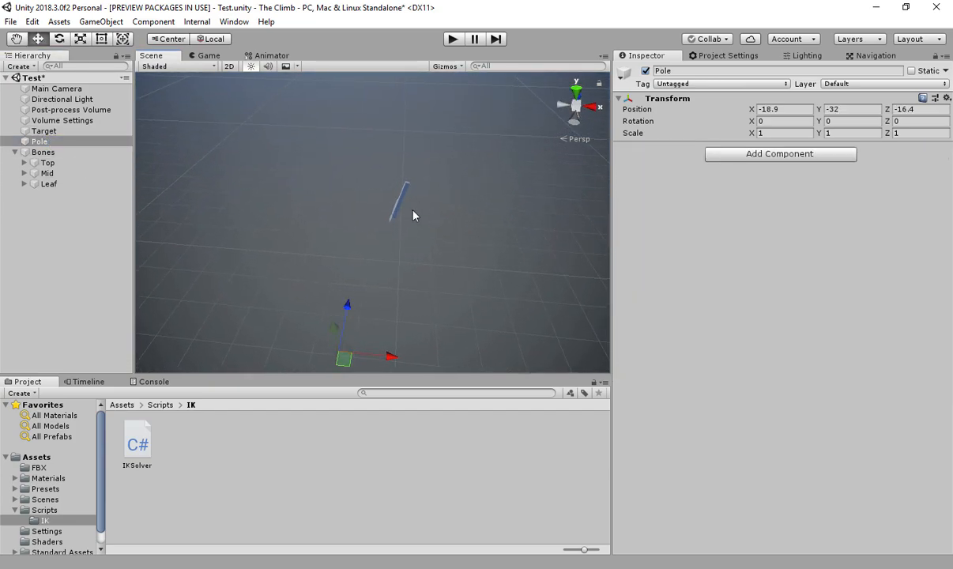
left_click(44, 130)
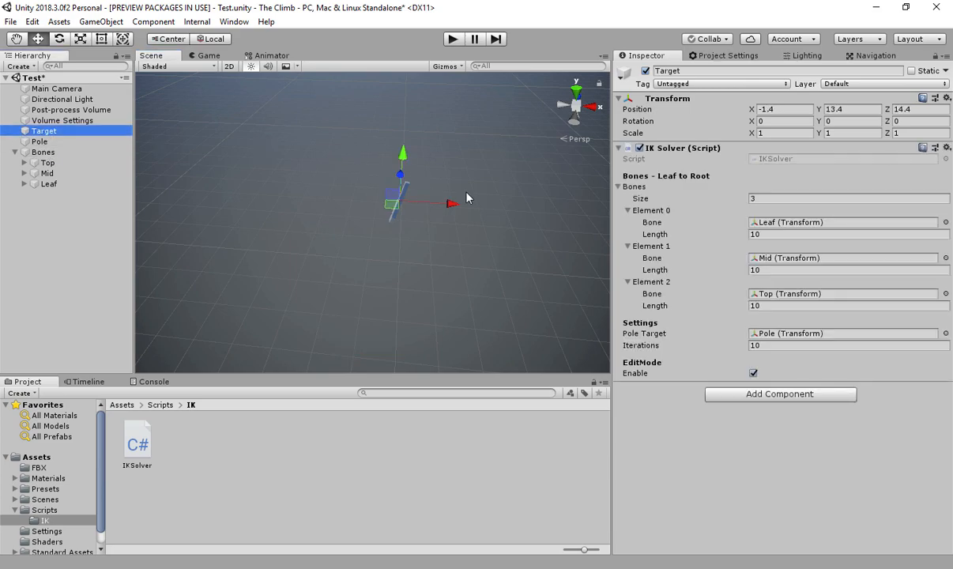
left_click_drag(451, 203, 430, 199)
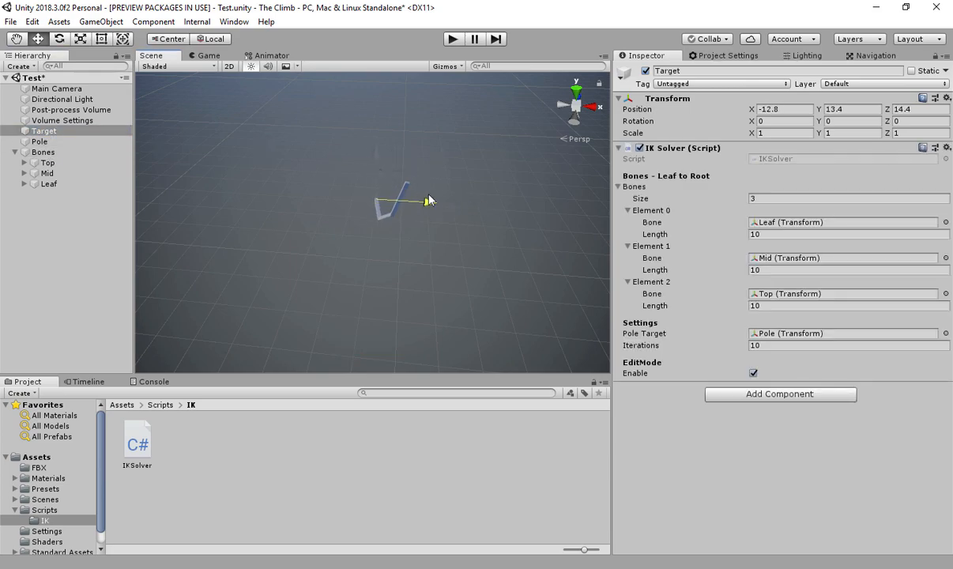
left_click(40, 142)
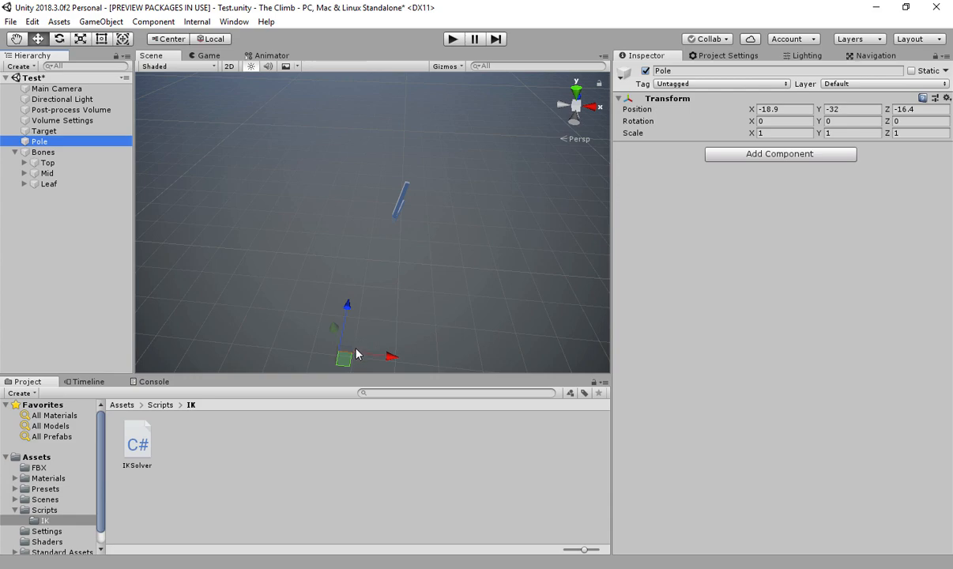